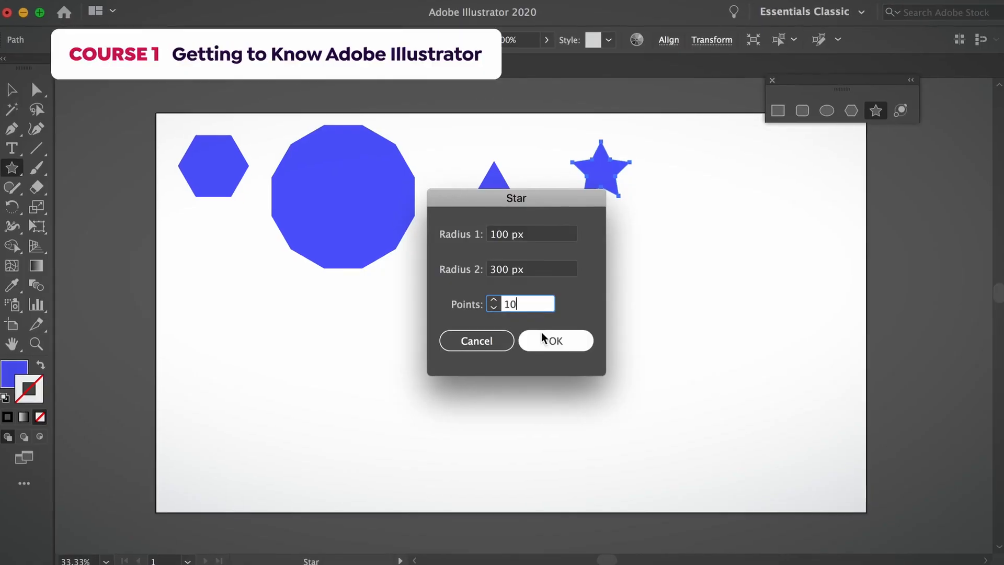
# Step: Create a 10-point star with Radius 1 at 100 px and Radius 2 at 300 px
pyautogui.click(554, 340)
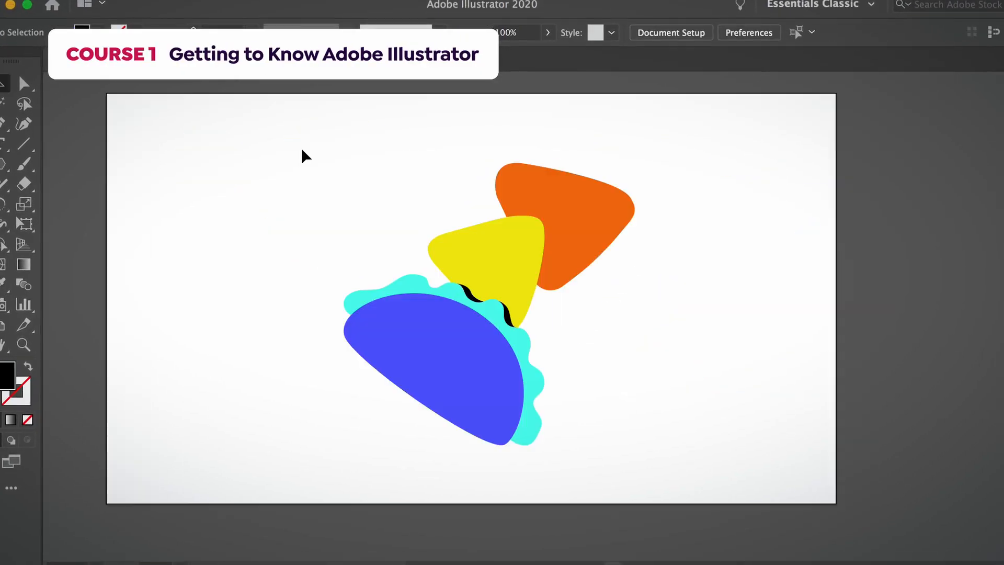